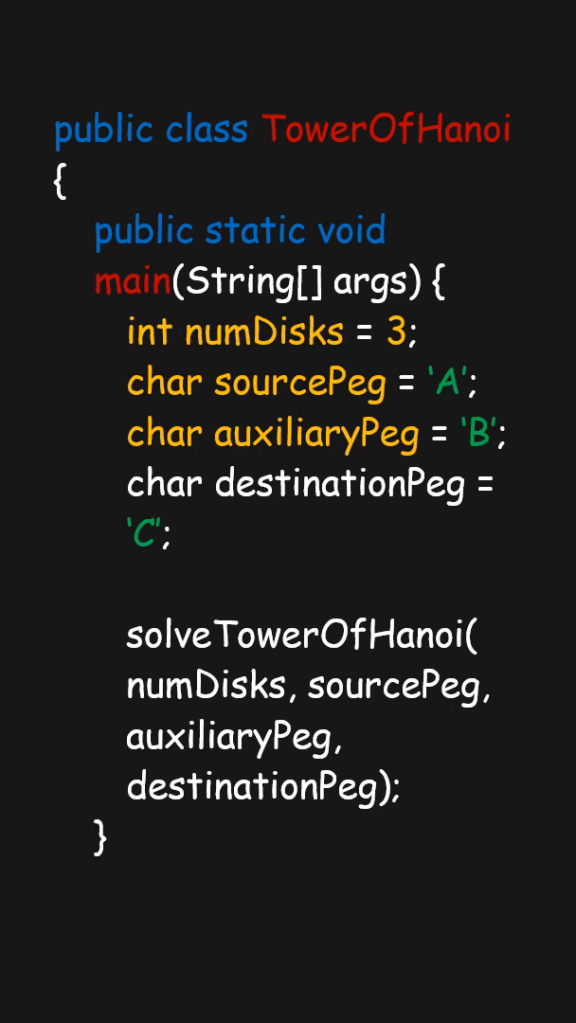
scroll(down, 3)
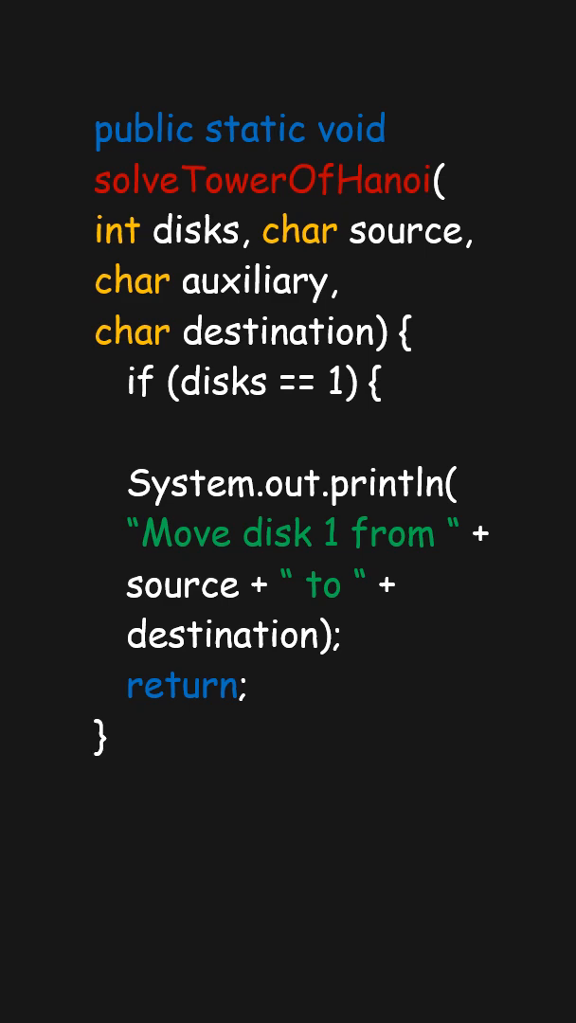
scroll(down, 3)
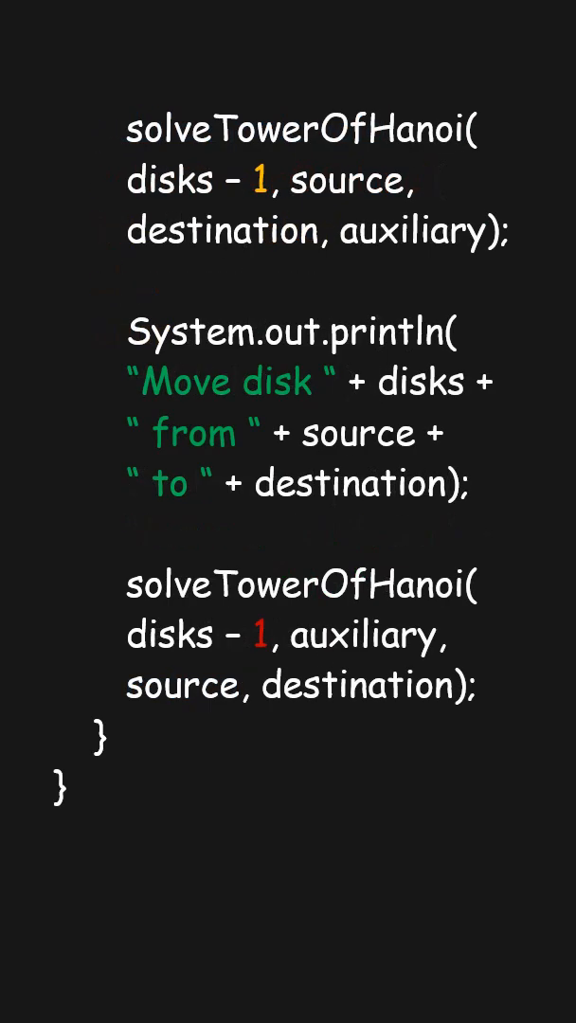